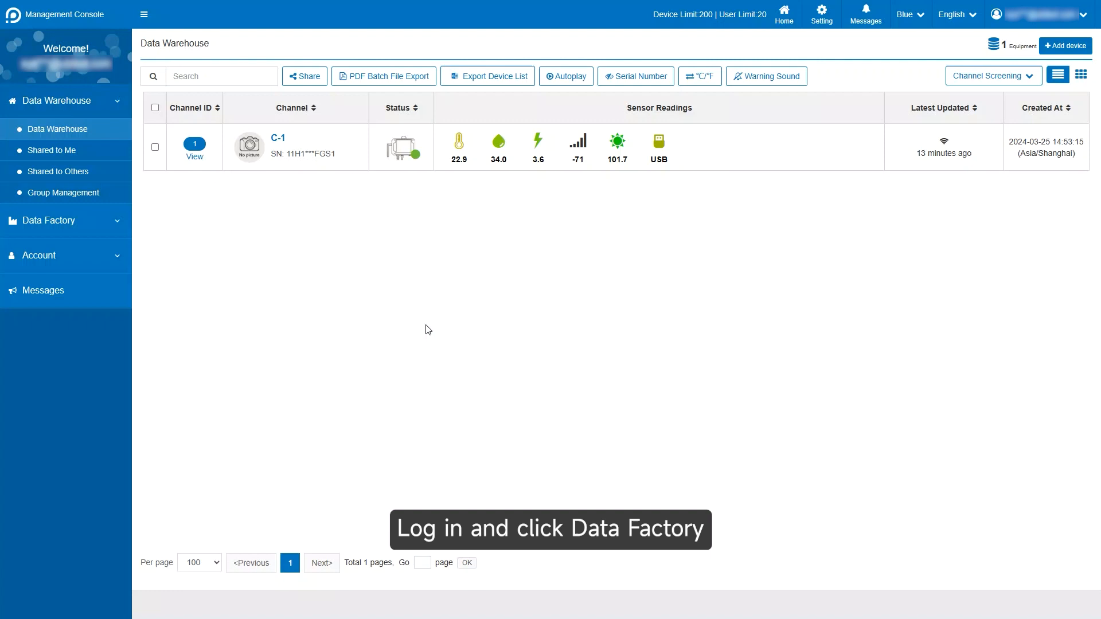
mouse_move(135, 234)
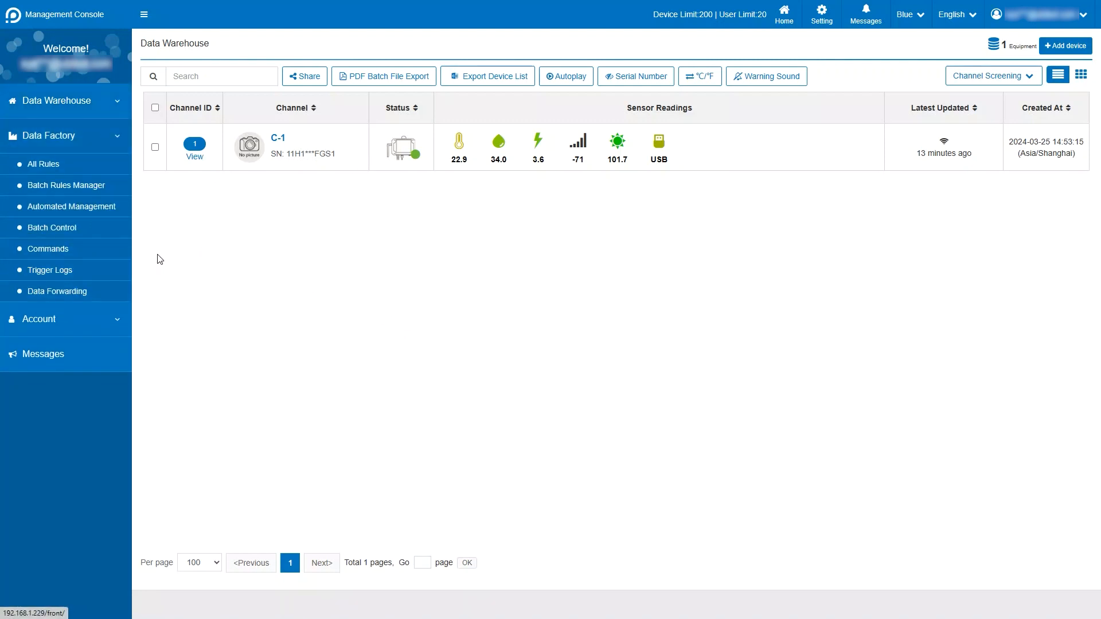
- Go to the Data Forwarding page under Data Factory in the sidebar
click(57, 290)
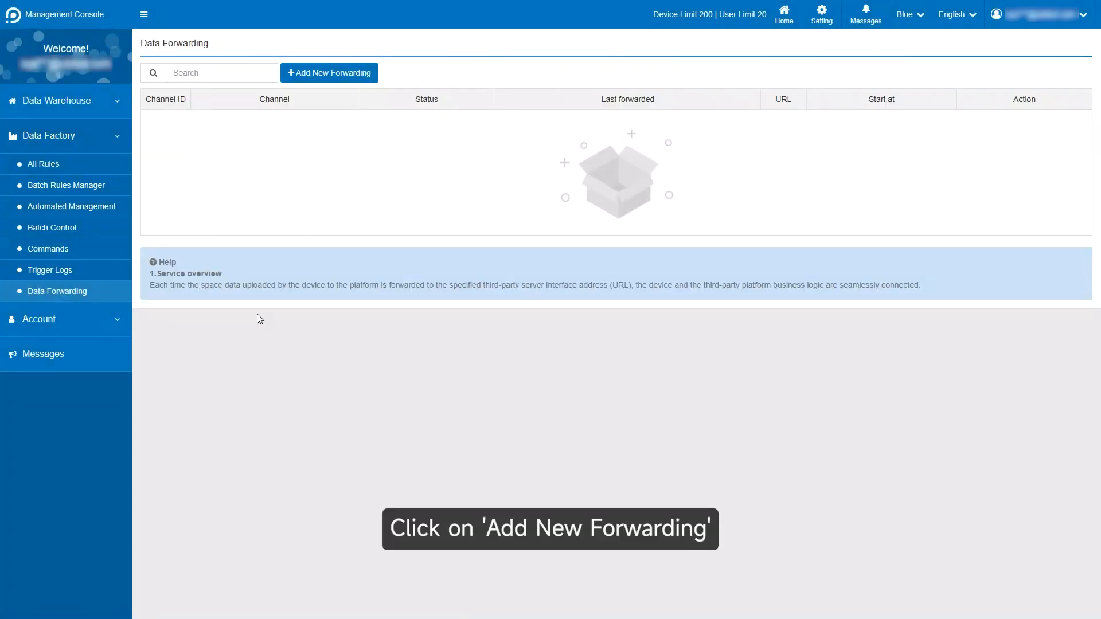
click(329, 72)
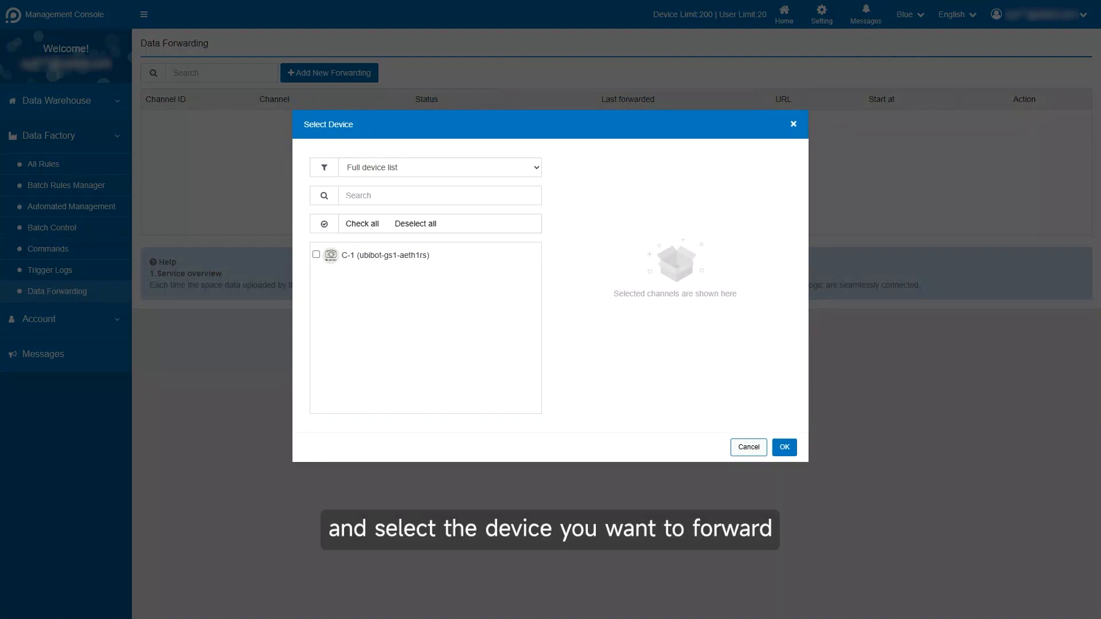
click(316, 255)
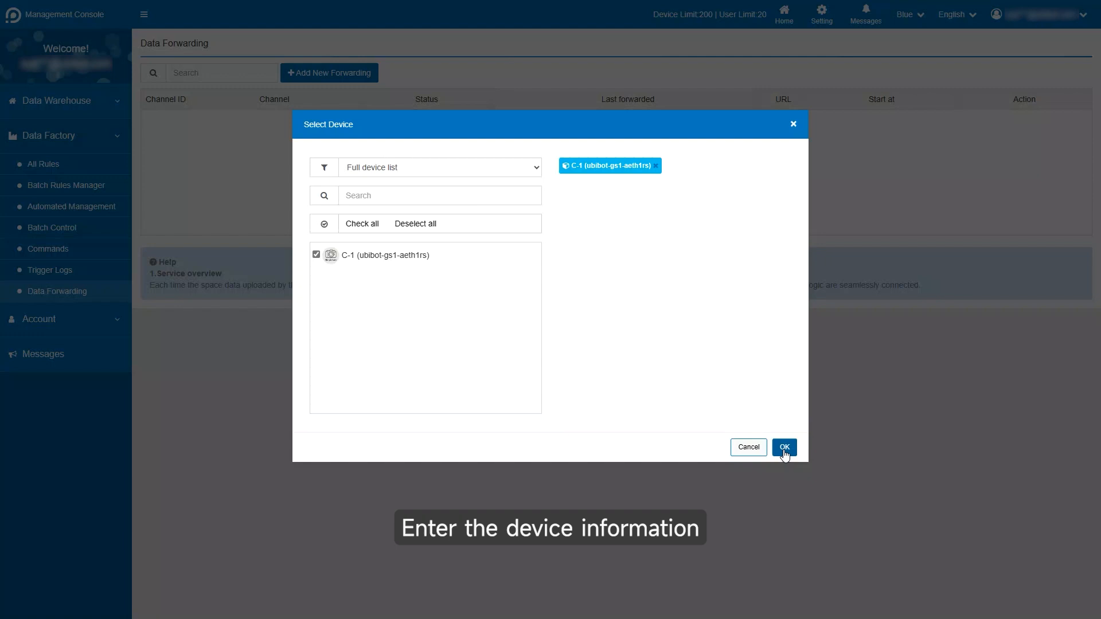
click(783, 447)
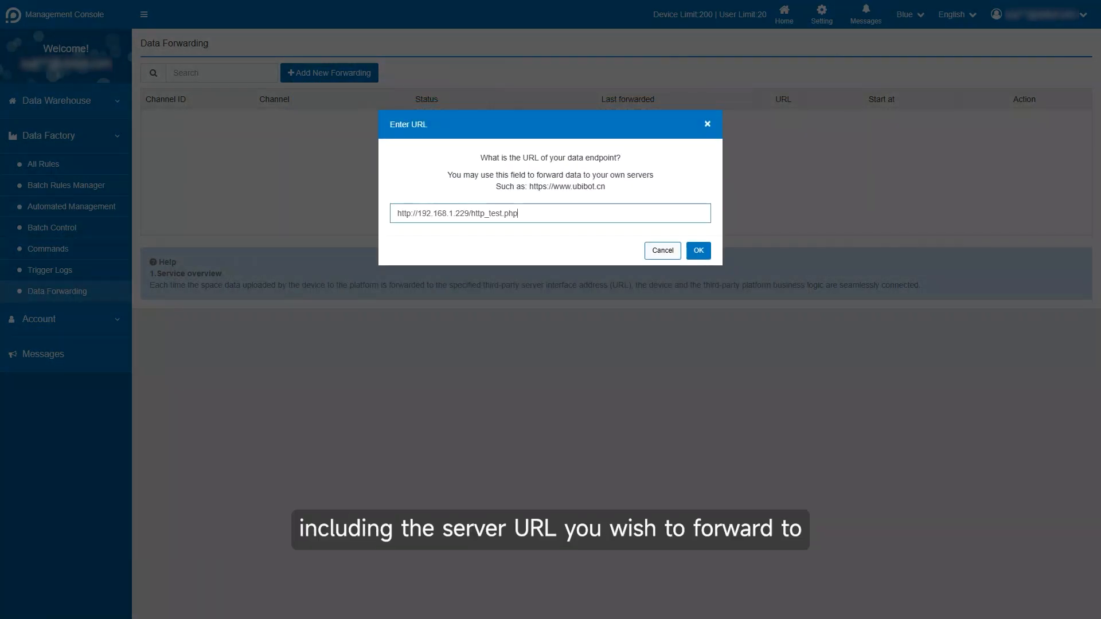
mouse_move(707, 297)
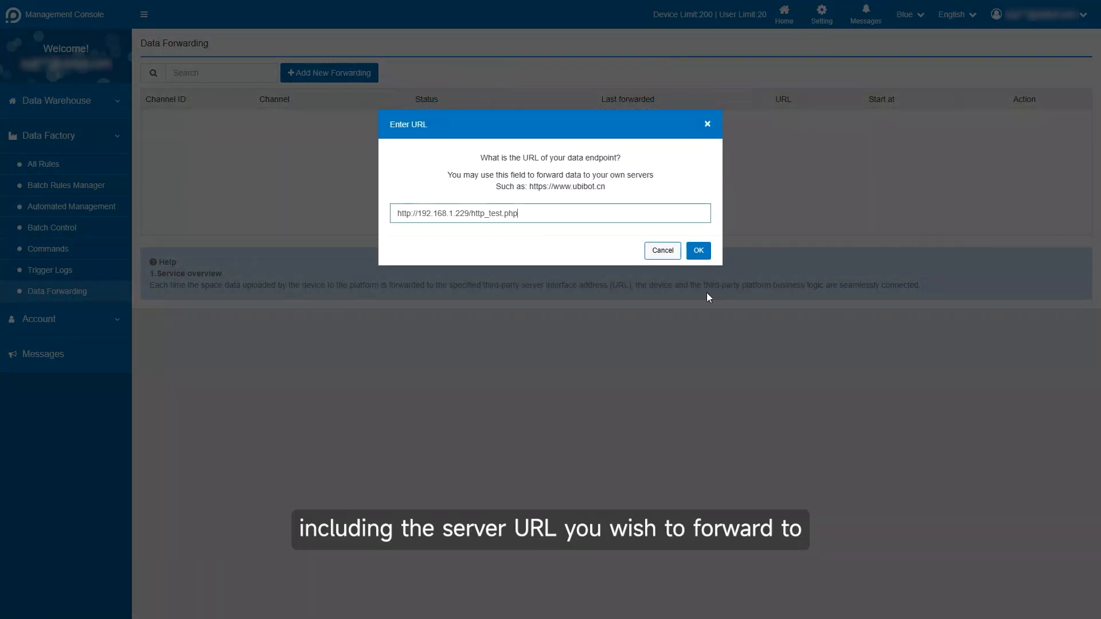
click(697, 250)
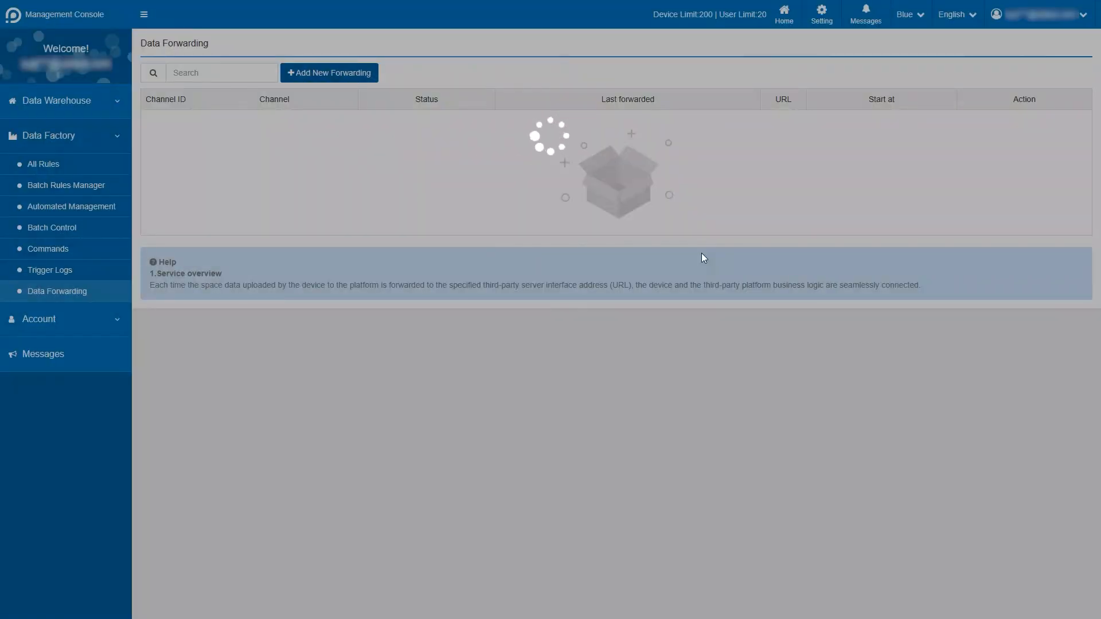